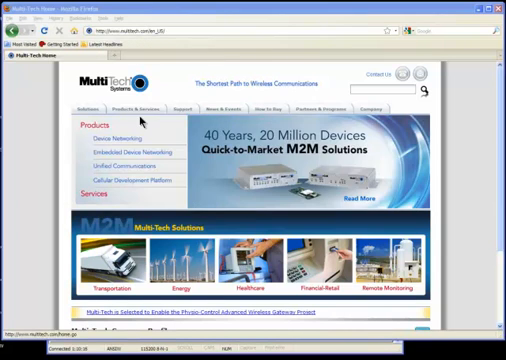
In the HyperTerminal console, list the network interfaces with ifconfig and assign eth0 a new IP address
{"action": "left_click", "coordinate": [137, 103]}
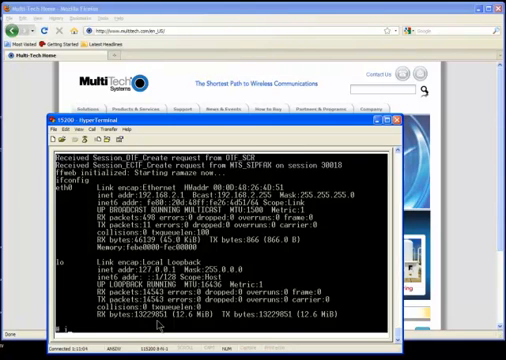
{"action": "type", "text": "ifconfig"}
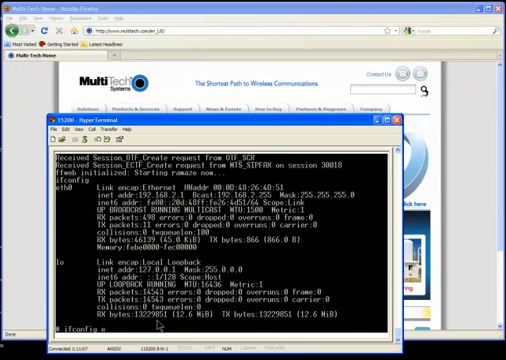
{"action": "type", "text": "eth0"}
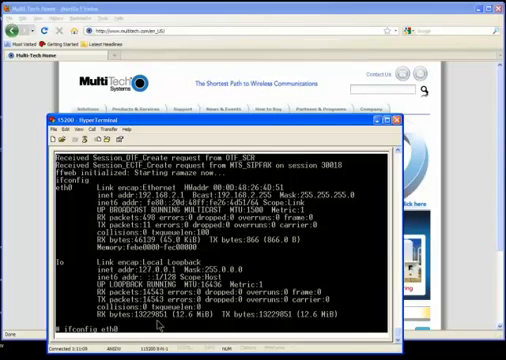
{"action": "type", "text": "192.168.51.250"}
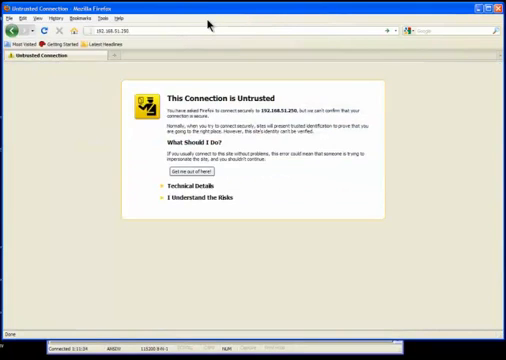
{"action": "mouse_move", "coordinate": [190, 266]}
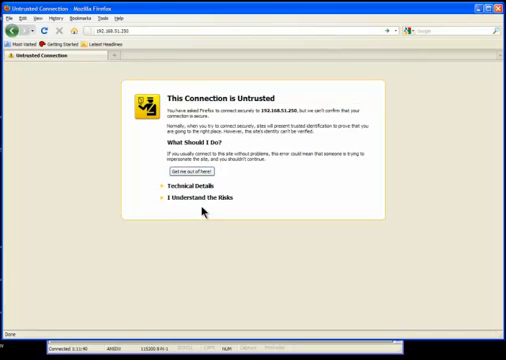
{"action": "mouse_move", "coordinate": [195, 203]}
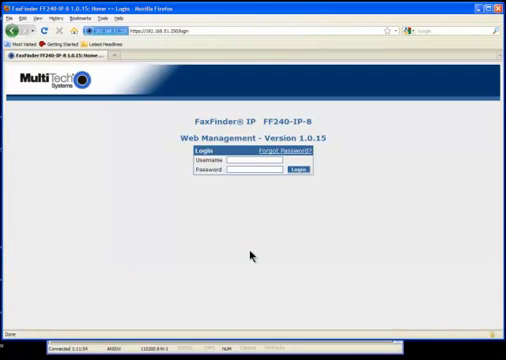
{"action": "mouse_move", "coordinate": [127, 164]}
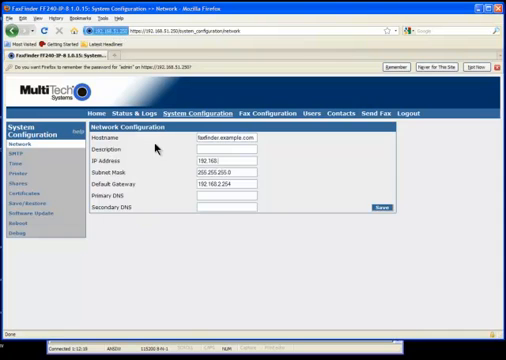
{"action": "mouse_move", "coordinate": [256, 171]}
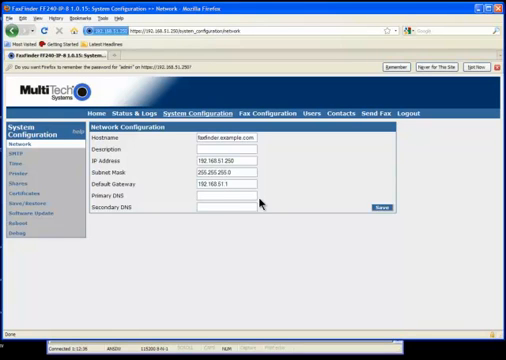
Set the network IP 192.168.51.250, gateway 192.168.51.1 and primary DNS 192.168.11.25, then save
{"action": "type", "text": "1"}
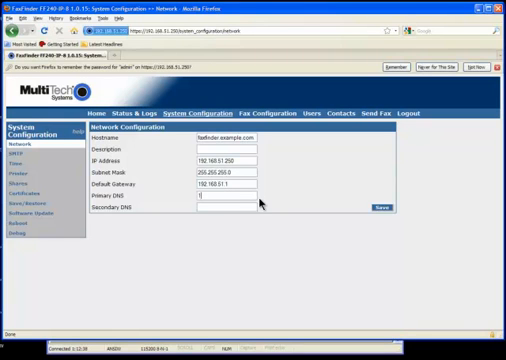
{"action": "type", "text": "92.168."}
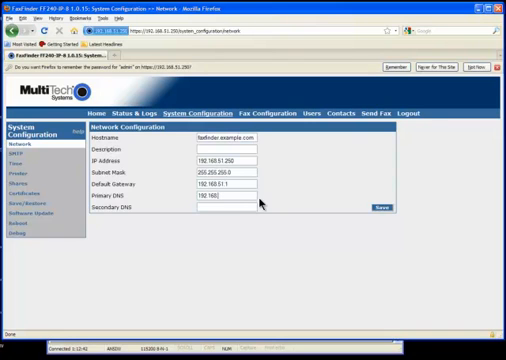
{"action": "type", "text": "192.168.11.25"}
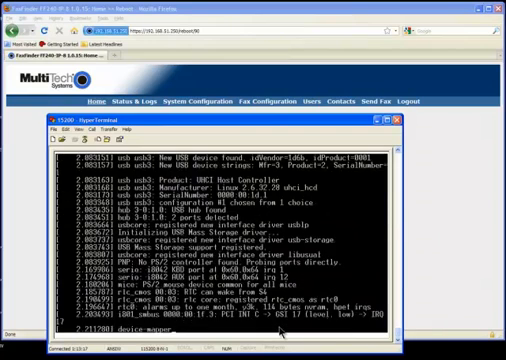
Scroll through the FaxFinder boot log until the network interfaces report done
{"action": "scroll", "scroll_direction": "down", "scroll_amount": 3}
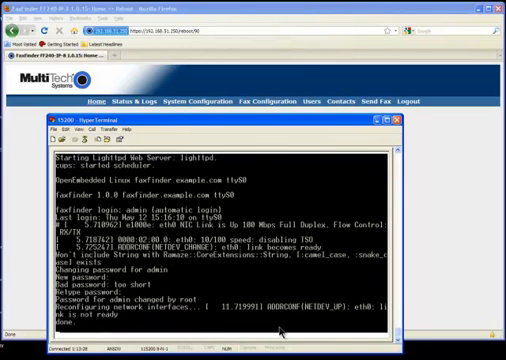
{"action": "scroll", "scroll_direction": "down", "scroll_amount": 3}
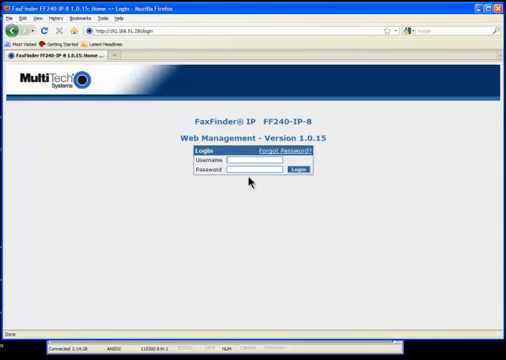
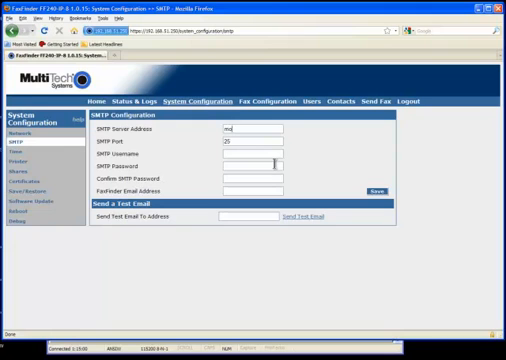
Enter the SMTP server address with port 25 and save
{"action": "type", "text": "ail.mu"}
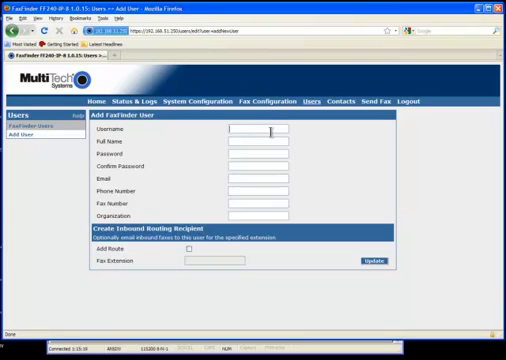
{"action": "type", "text": "Joh"}
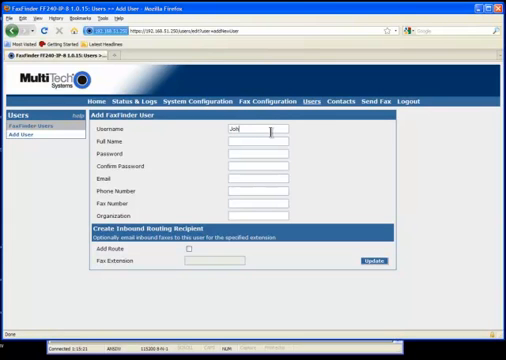
{"action": "type", "text": "Doe"}
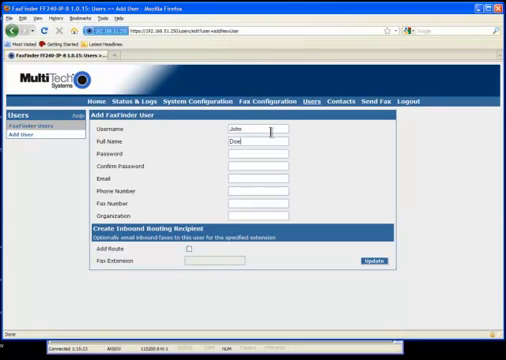
{"action": "mouse_move", "coordinate": [300, 162]}
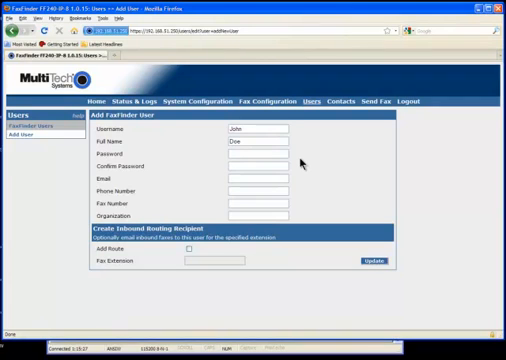
{"action": "type", "text": "••••"}
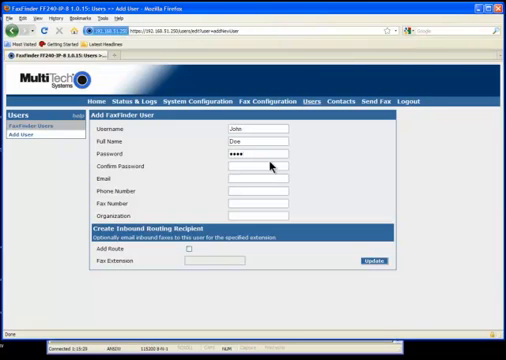
{"action": "type", "text": "••"}
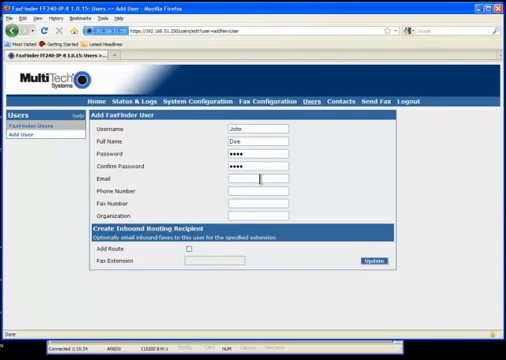
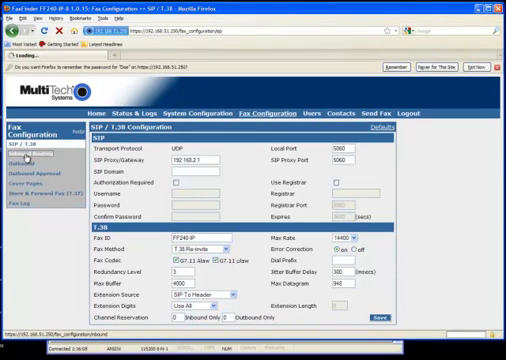
Add an inbound routing recipient named 'sales' for extension 123 and save
{"action": "left_click", "coordinate": [34, 164]}
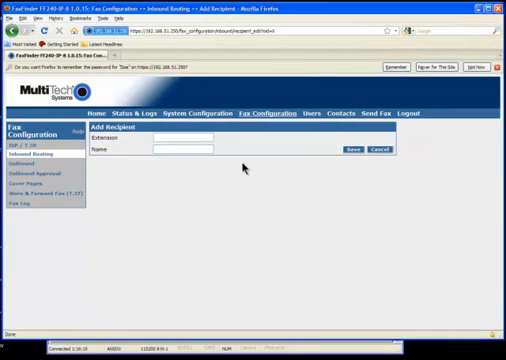
{"action": "type", "text": "123"}
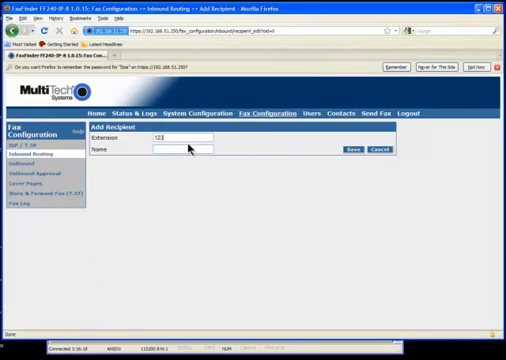
{"action": "type", "text": "sa"}
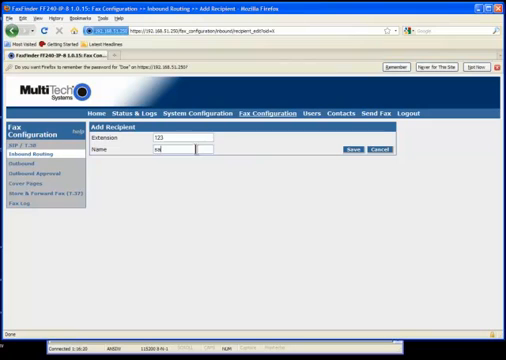
{"action": "type", "text": "sales"}
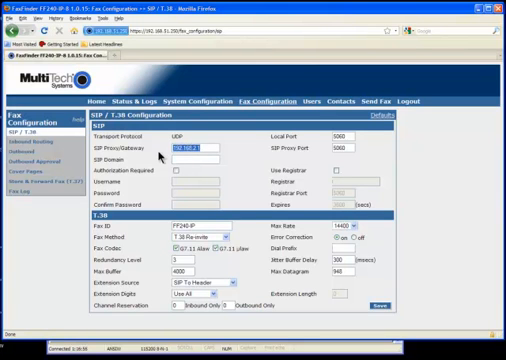
Change the SIP Proxy/Gateway to 192.168.51.250 and save
{"action": "type", "text": "192.168.51.250"}
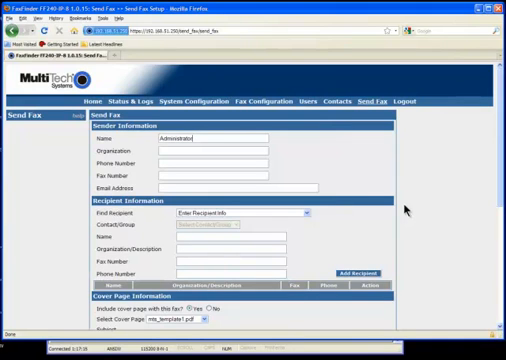
{"action": "mouse_move", "coordinate": [338, 190]}
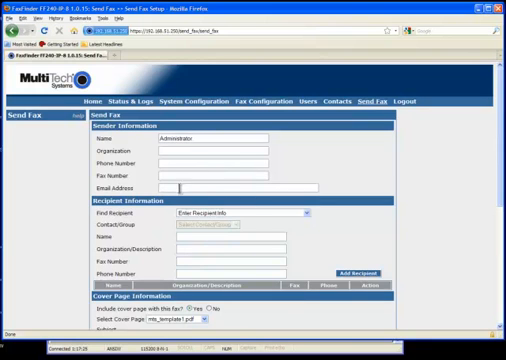
Address the fax to 123 with cover subject 'subject area' and comment 'comment area'
{"action": "scroll", "scroll_direction": "down", "scroll_amount": 3}
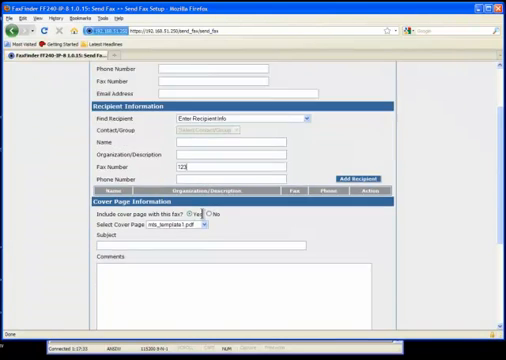
{"action": "scroll", "scroll_direction": "down", "scroll_amount": 3}
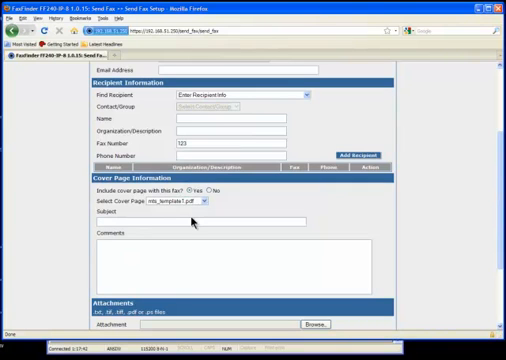
{"action": "type", "text": "sub"}
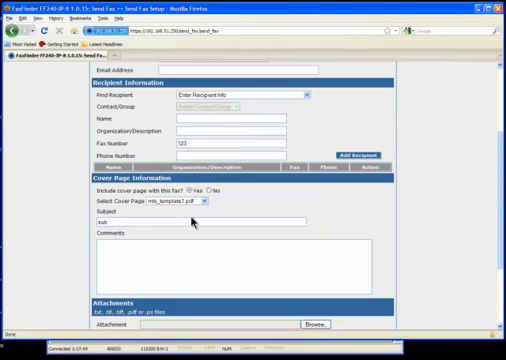
{"action": "type", "text": "subject area"}
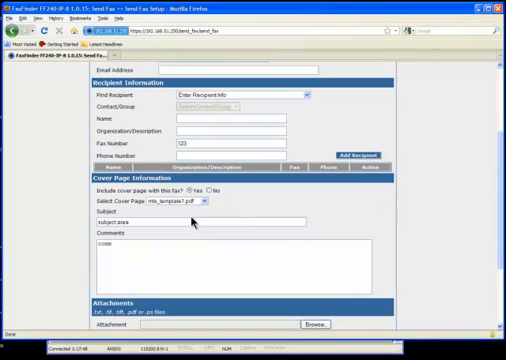
{"action": "type", "text": "comment area"}
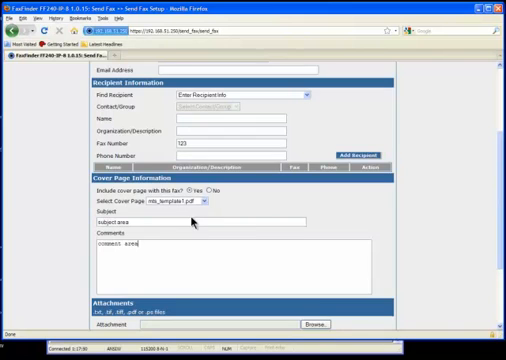
{"action": "scroll", "scroll_direction": "down", "scroll_amount": 3}
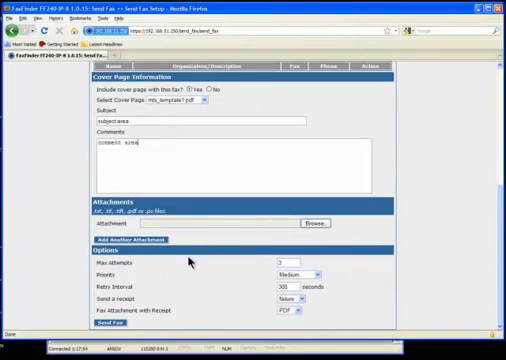
{"action": "mouse_move", "coordinate": [262, 272]}
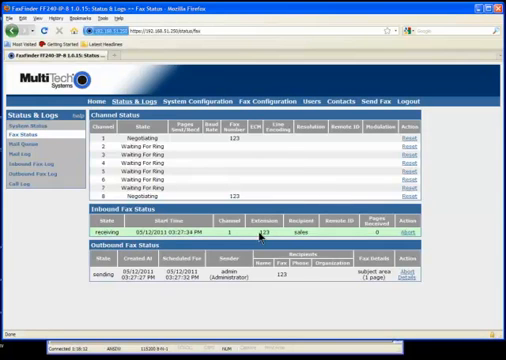
{"action": "mouse_move", "coordinate": [210, 313]}
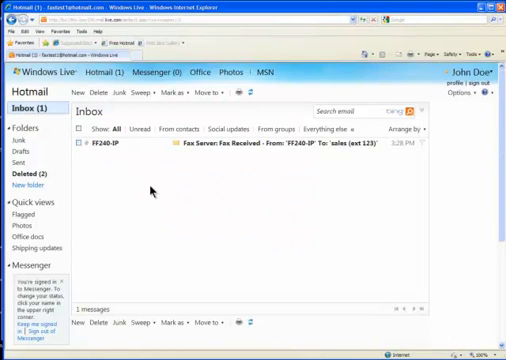
{"action": "mouse_move", "coordinate": [409, 82]}
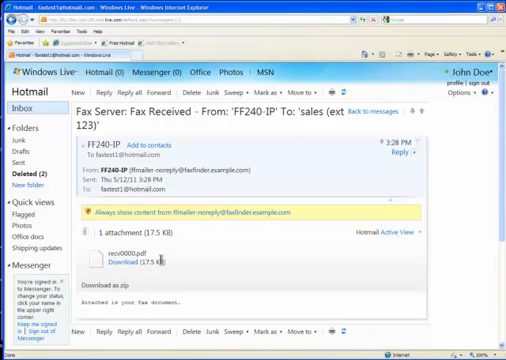
Download the recv0000.pdf attachment from the Fax Received email
{"action": "left_click", "coordinate": [117, 236]}
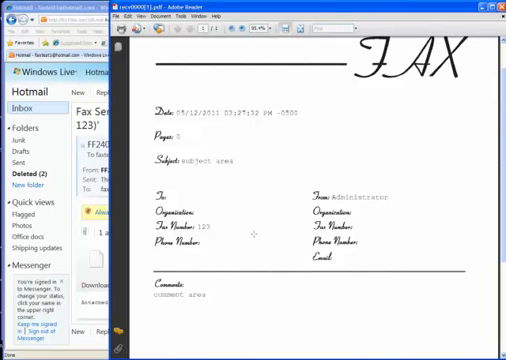
Scroll down the received fax PDF to show the recipient details, comment area and footer
{"action": "scroll", "scroll_direction": "down", "scroll_amount": 3}
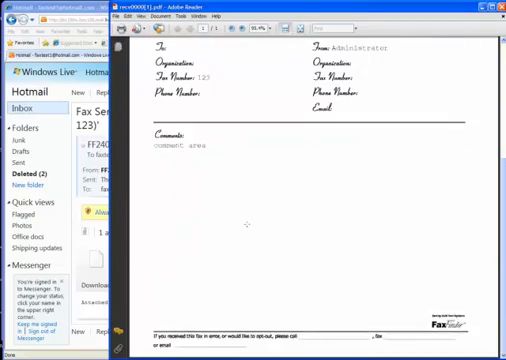